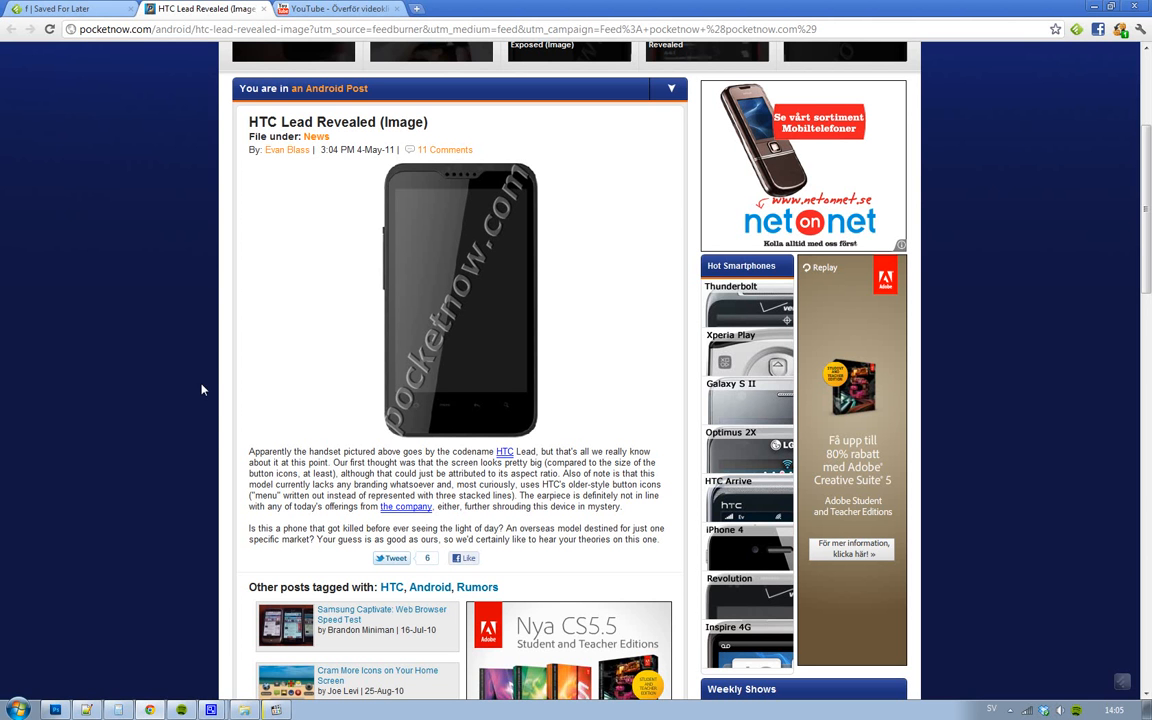
mouse_move(416, 424)
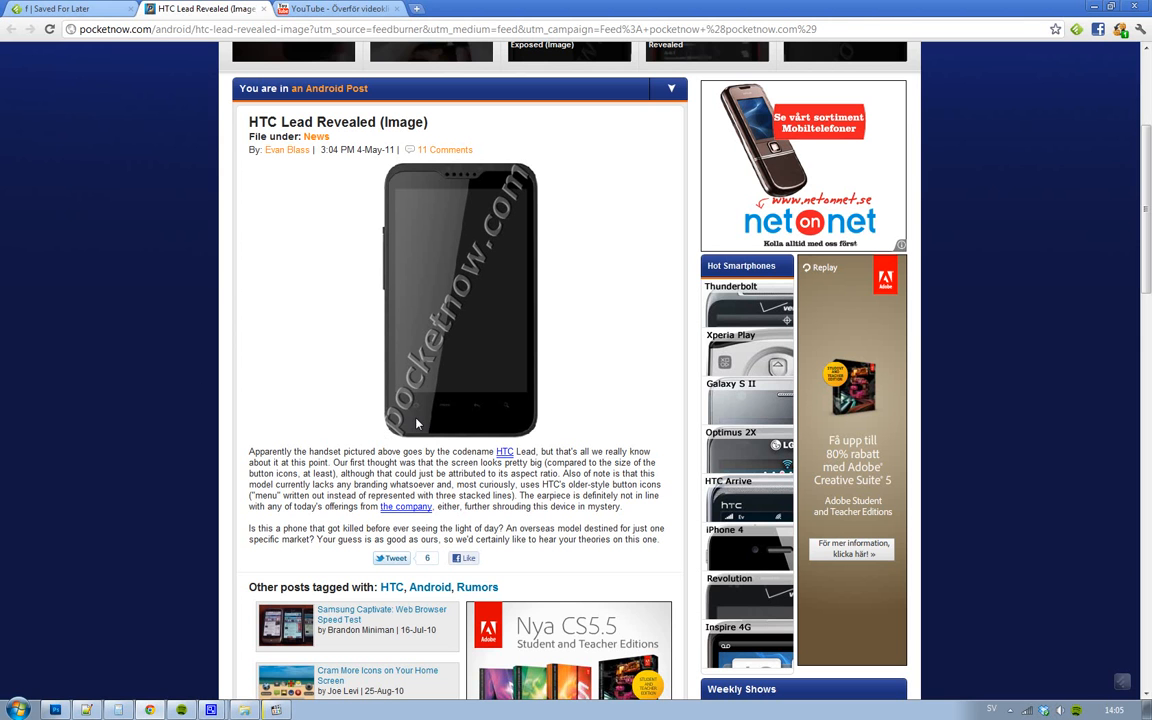
mouse_move(460, 420)
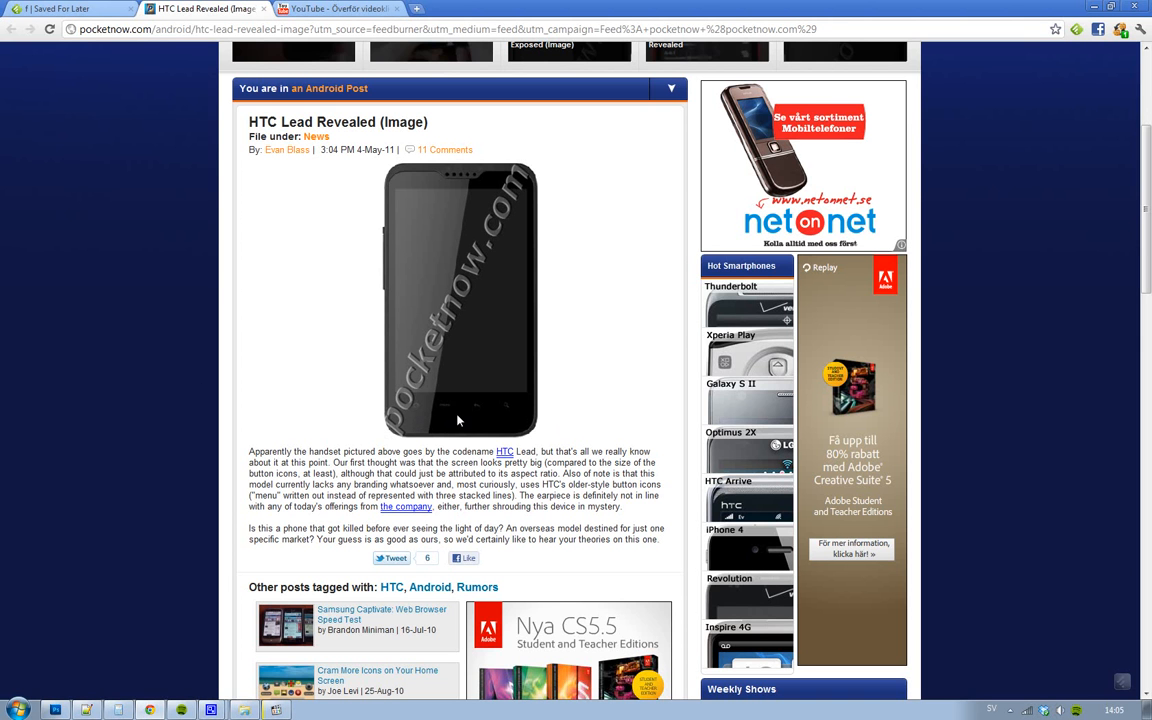
mouse_move(410, 388)
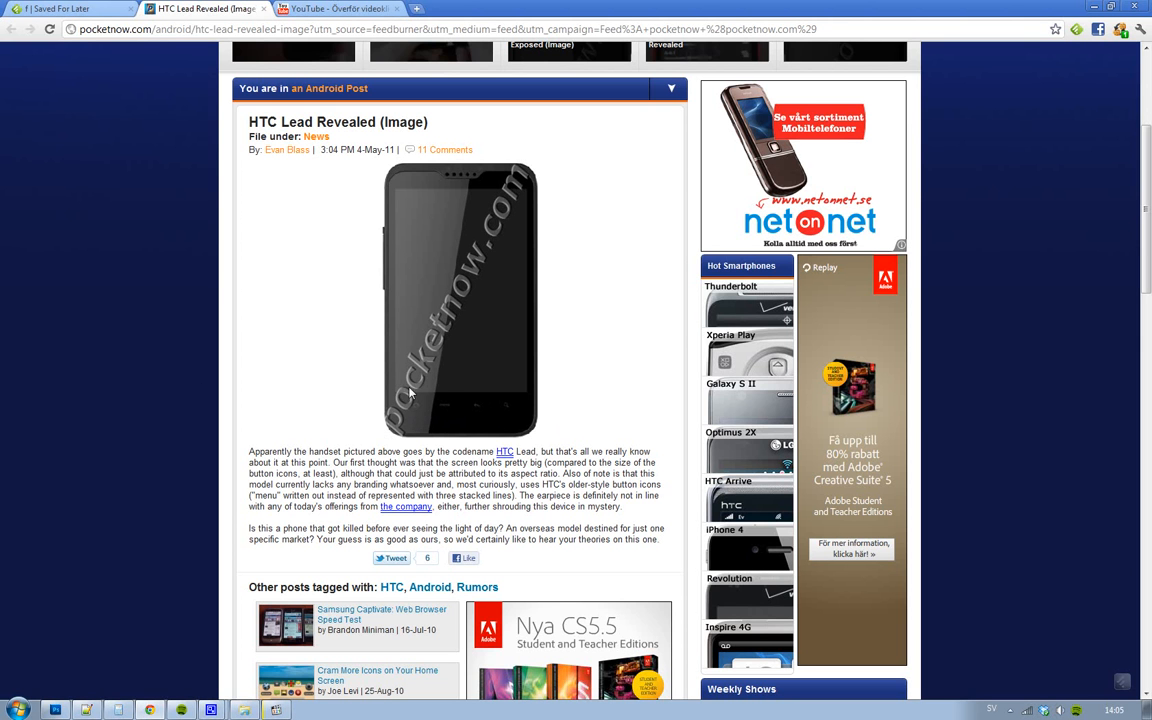
mouse_move(448, 412)
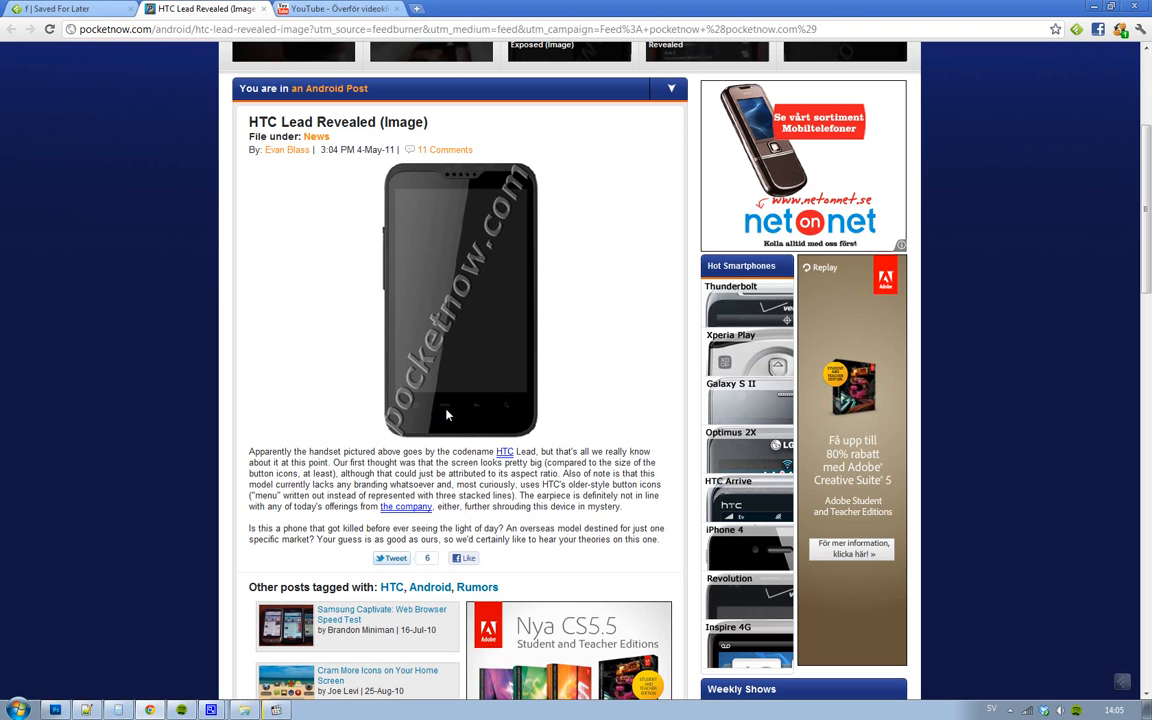
mouse_move(448, 418)
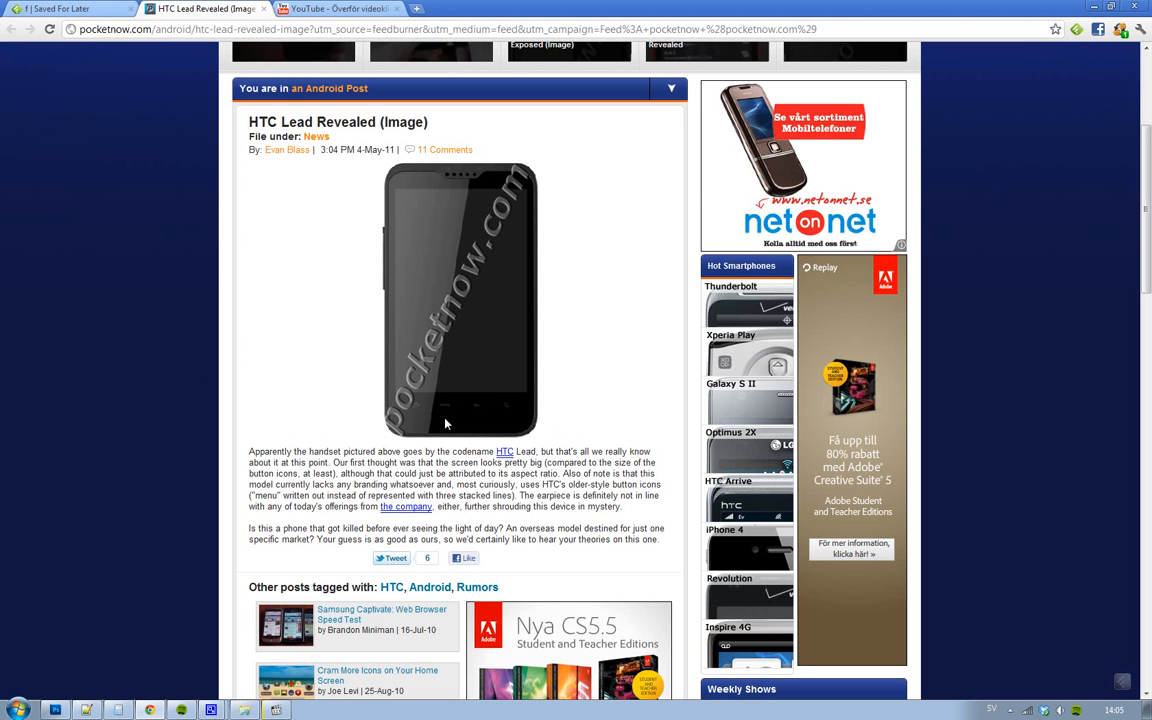